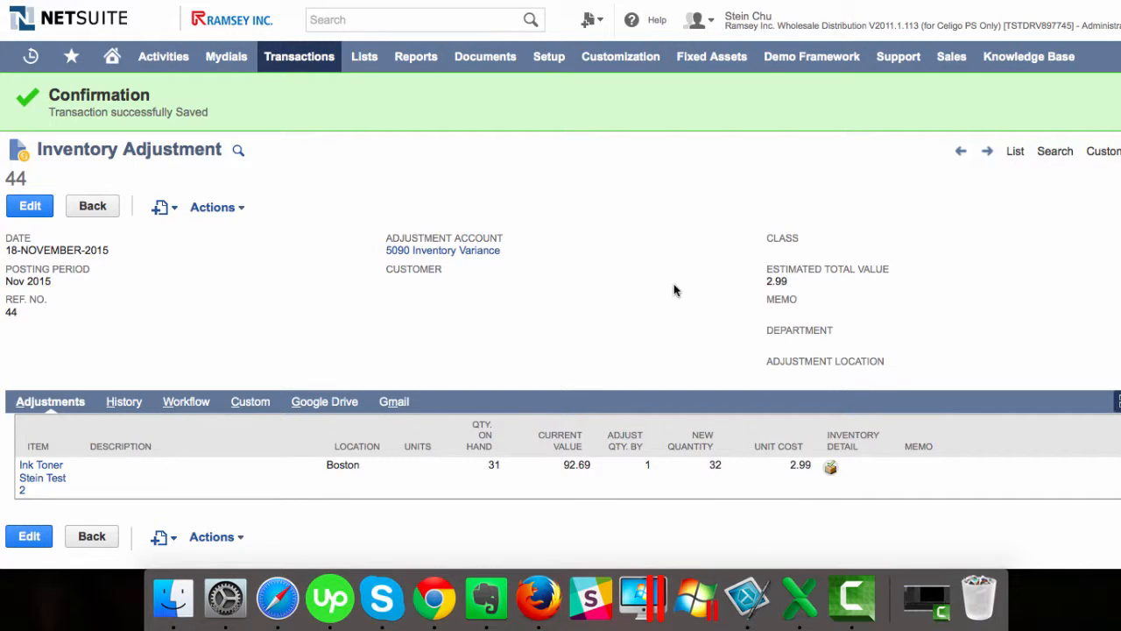
mouse_move(745, 473)
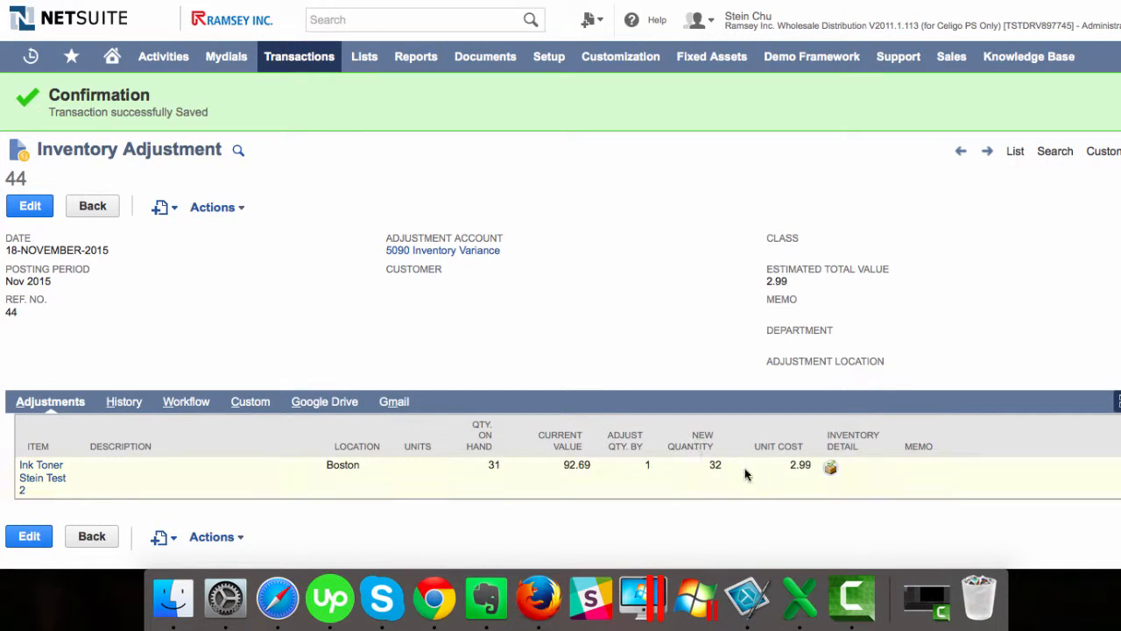
mouse_move(802, 466)
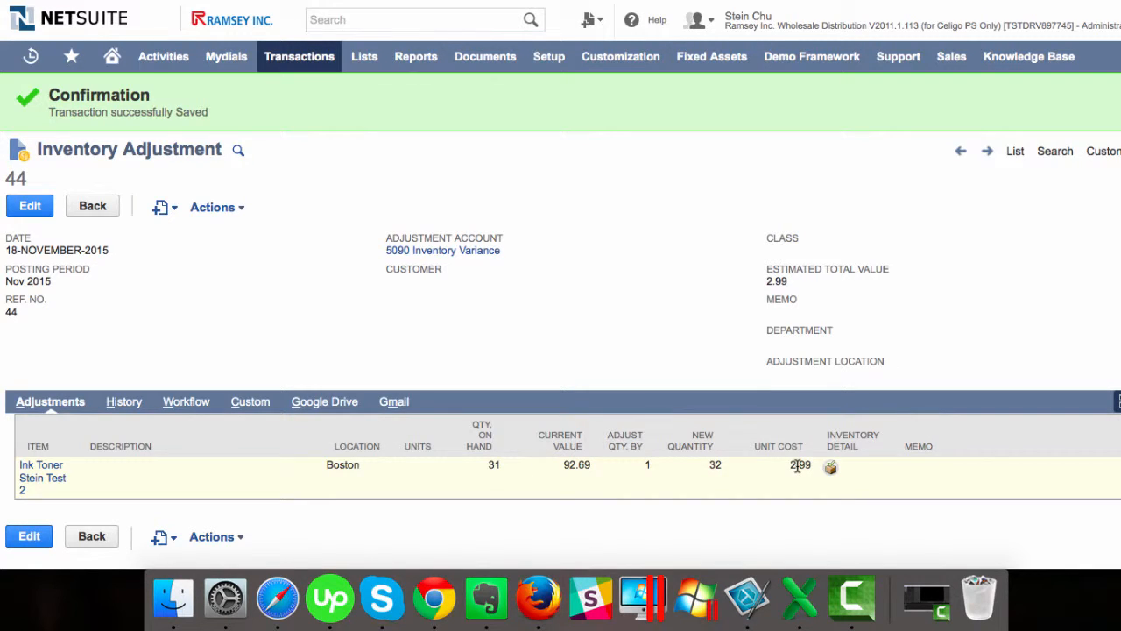
Step: Review the Ink Toner line's bin detail in NetSuite and dismiss it
left_click(831, 466)
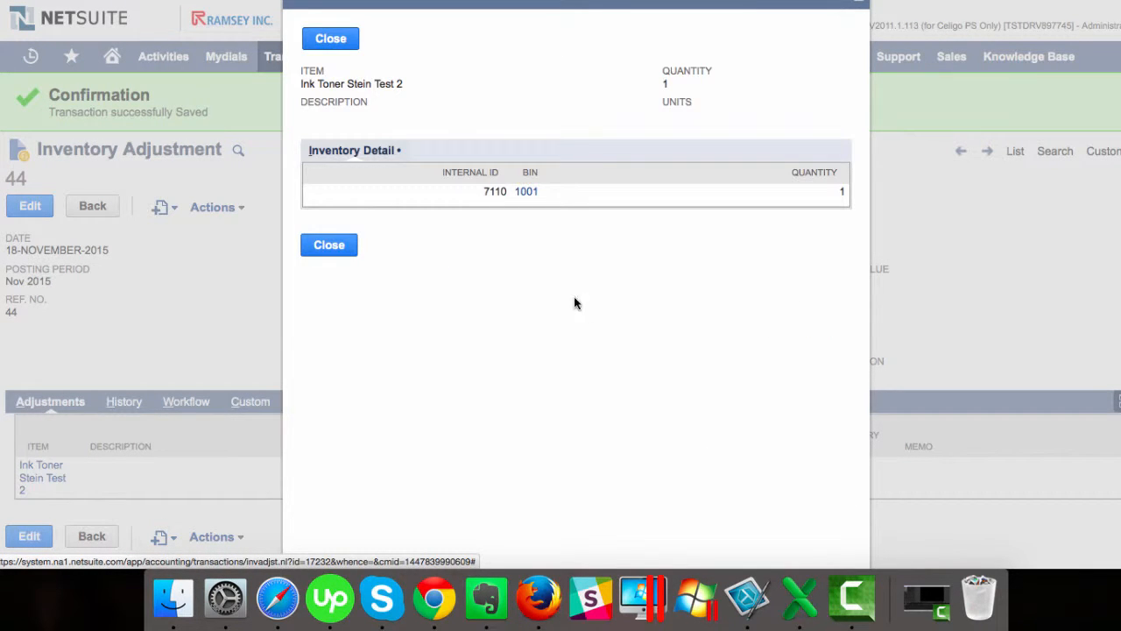
mouse_move(526, 193)
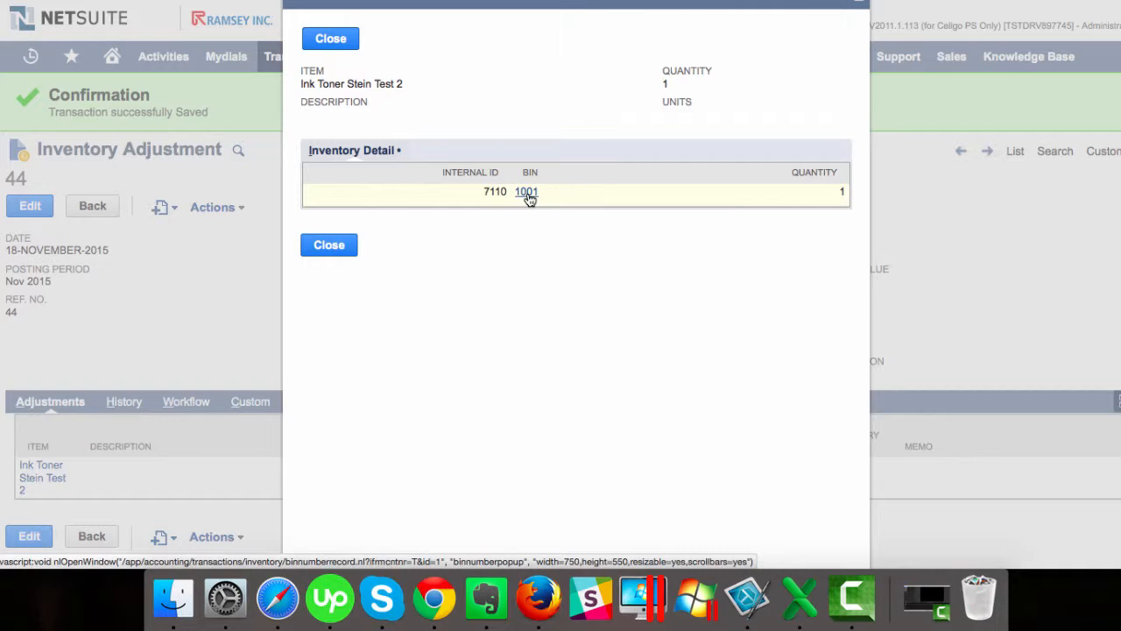
mouse_move(351, 231)
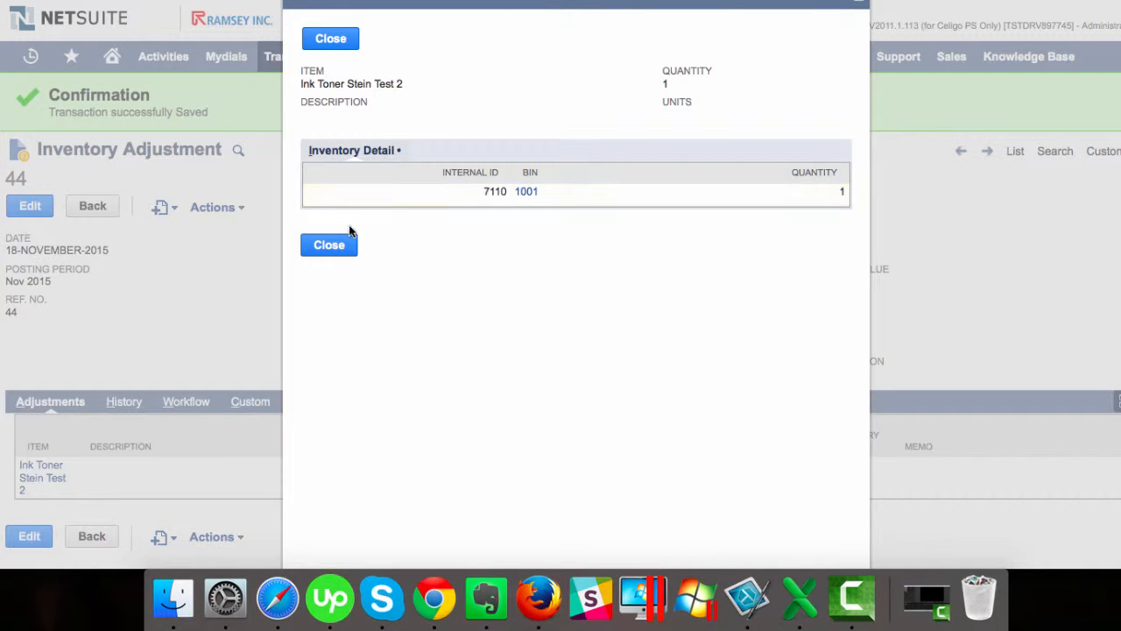
left_click(329, 246)
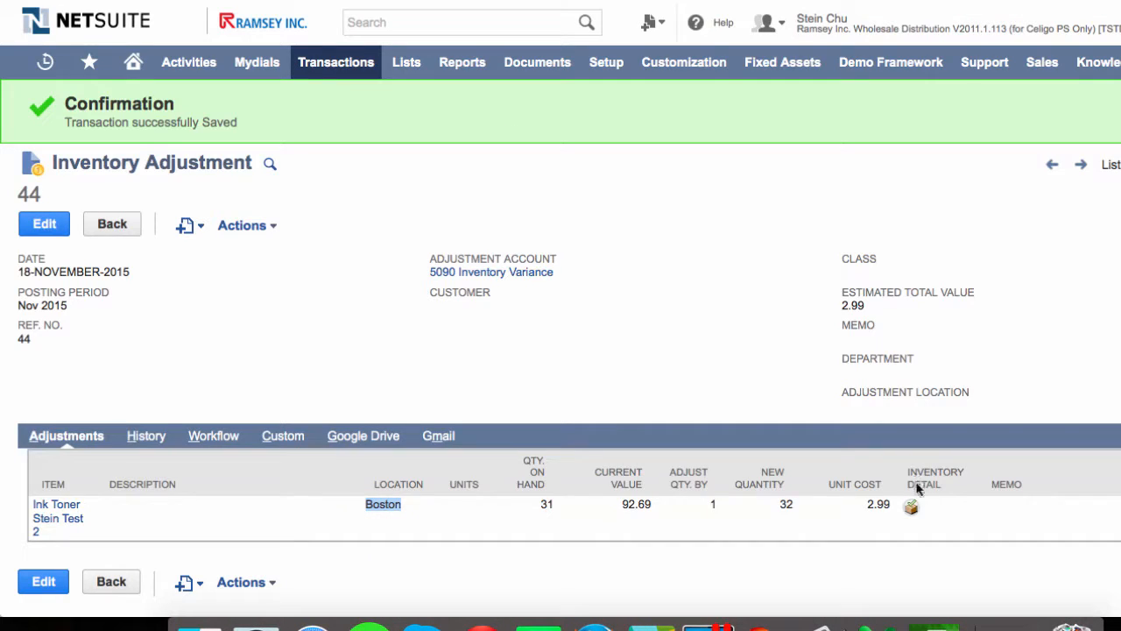
Step: Add a Unit Cost column with 1.00 for the Ink Toner row and save the sheet
left_click(911, 505)
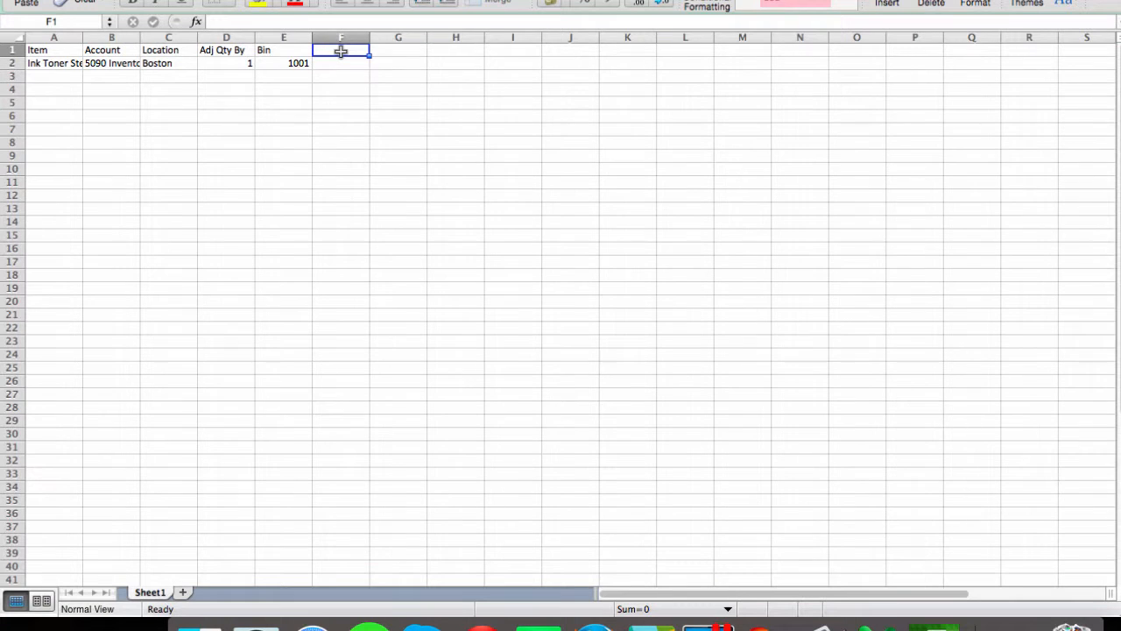
type("Unit Cost")
left_click(340, 63)
type("1")
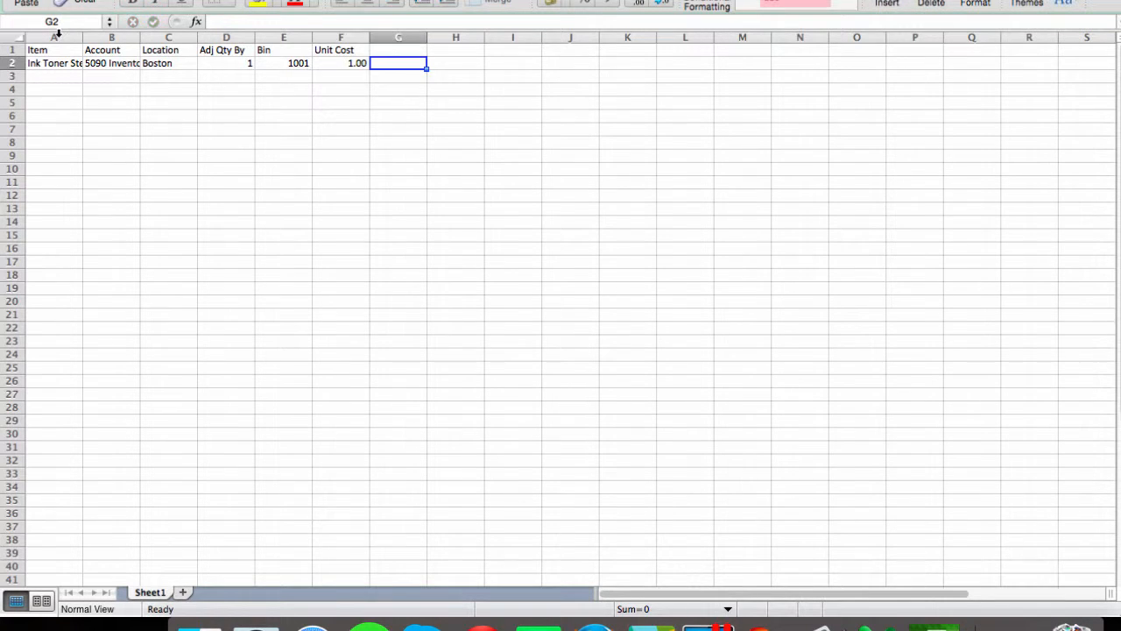
left_click(52, 7)
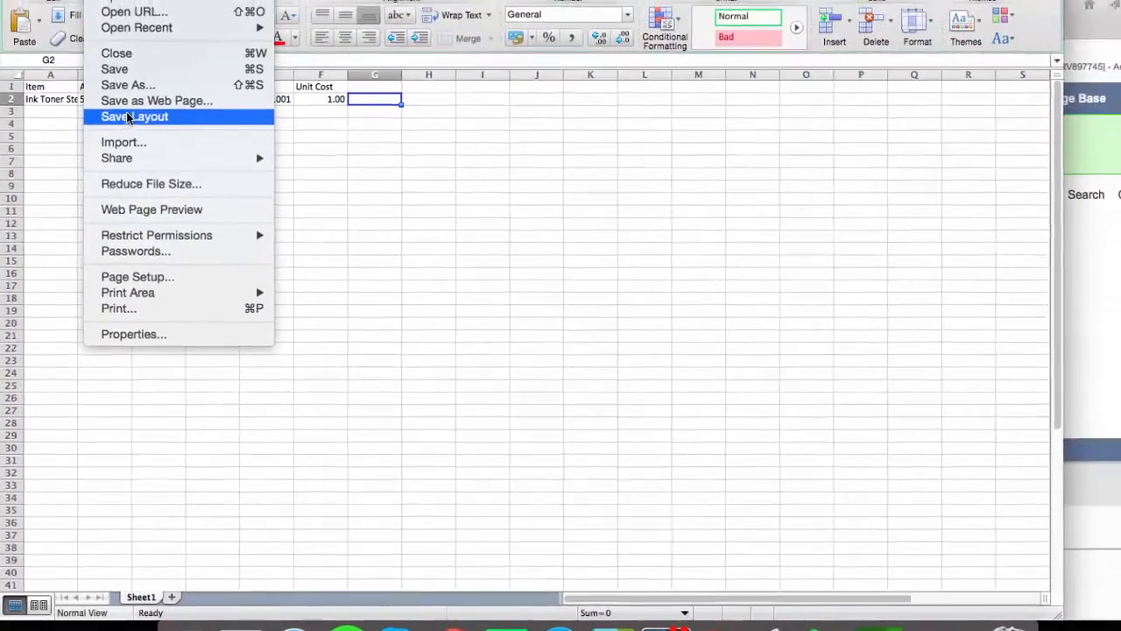
left_click(128, 84)
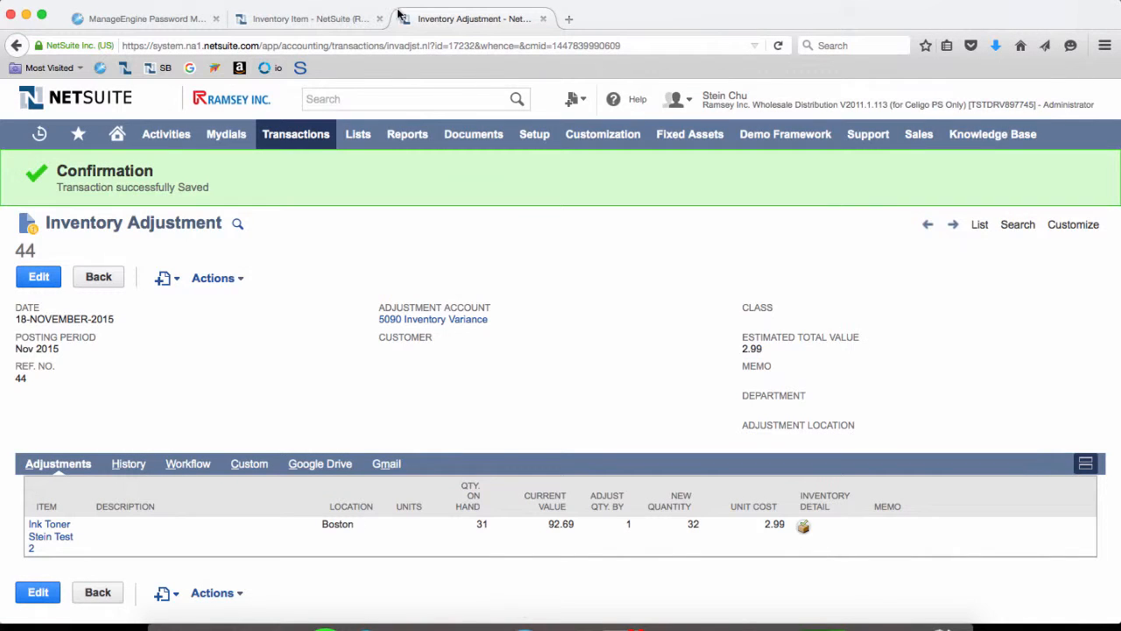
Step: Create a Celigo import flow named Inventory Adjustment Bin Unit Cost Import
left_click(534, 133)
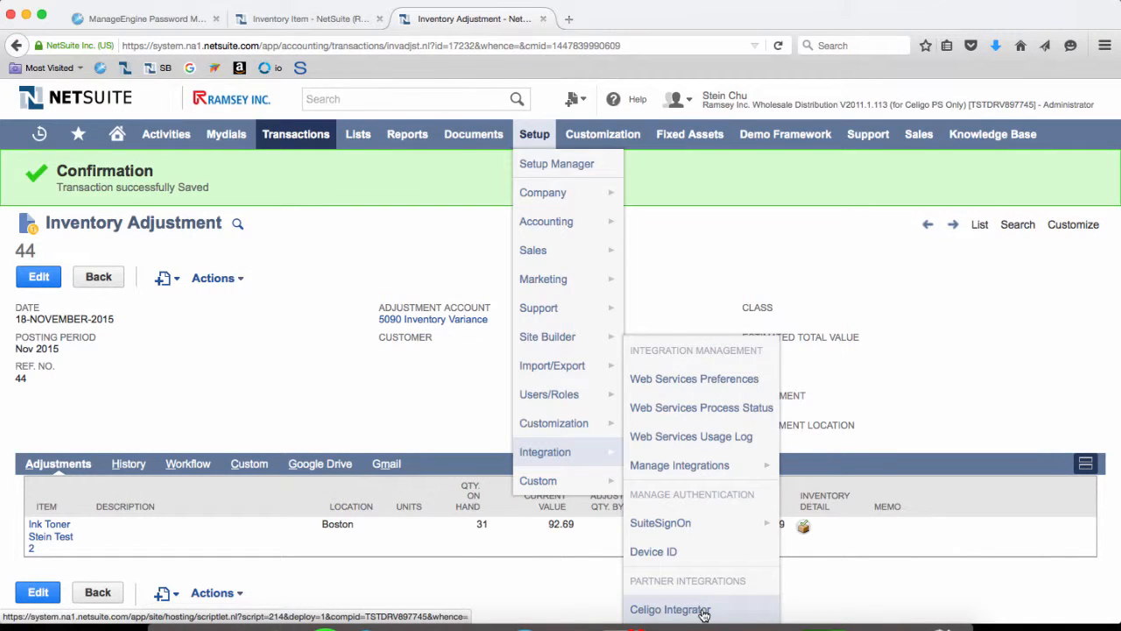
left_click(670, 610)
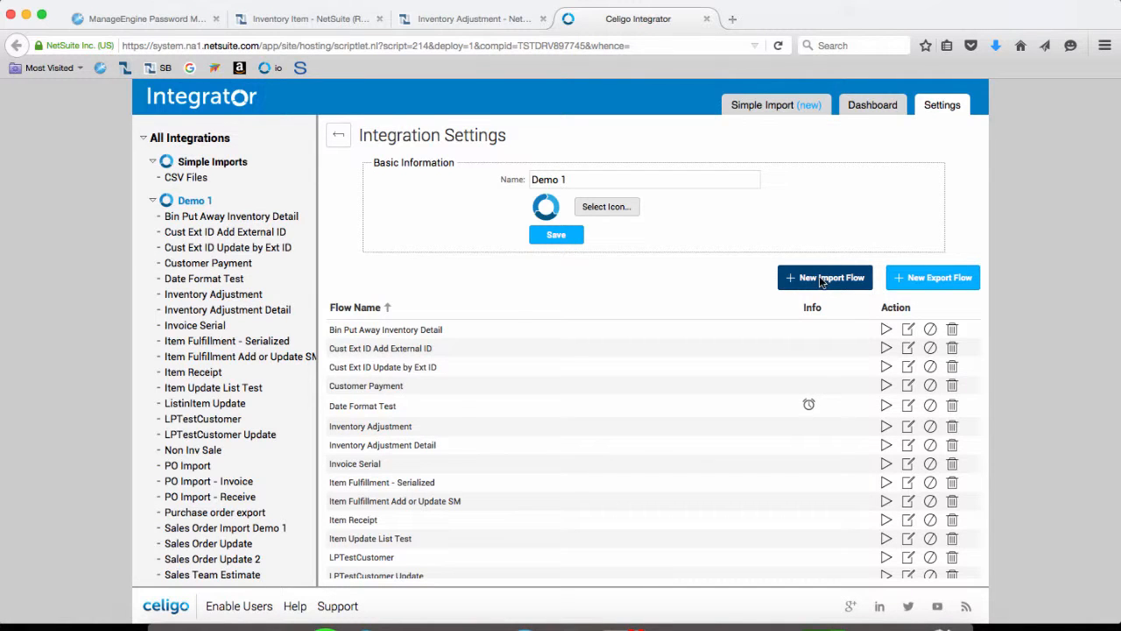
left_click(823, 277)
type("Inventory Adjustment Bin")
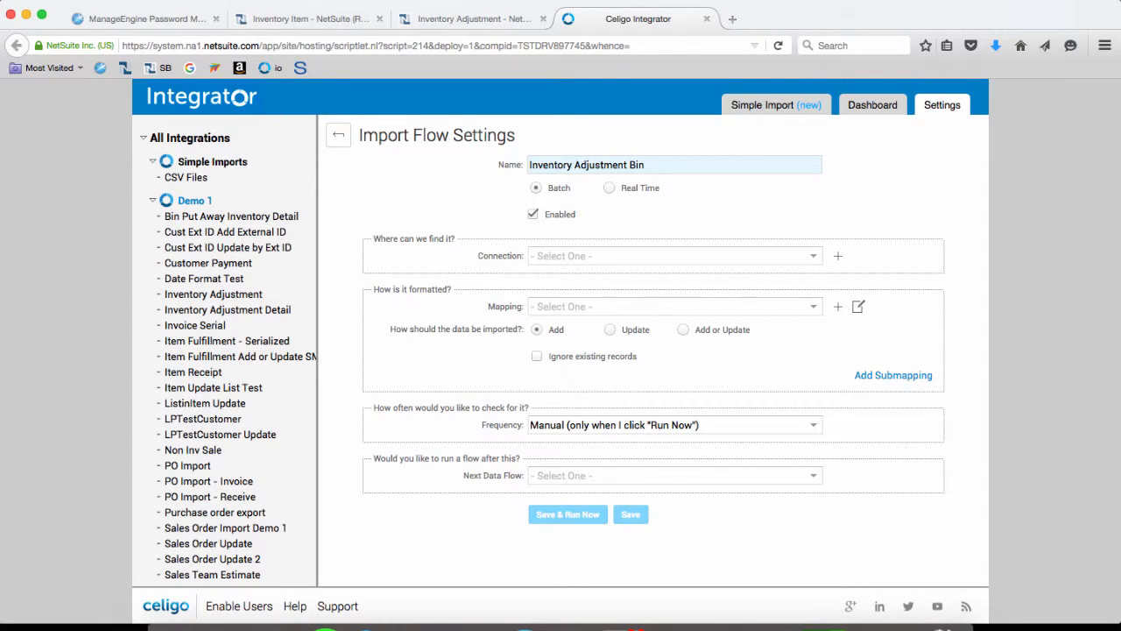
type("Unit")
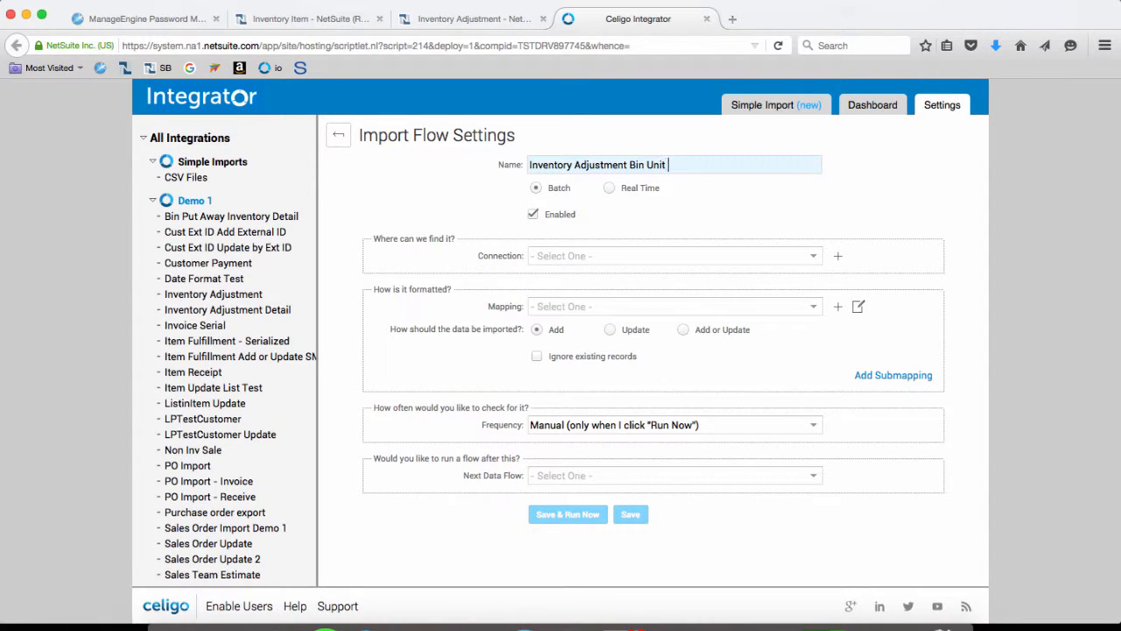
type("Cost Import")
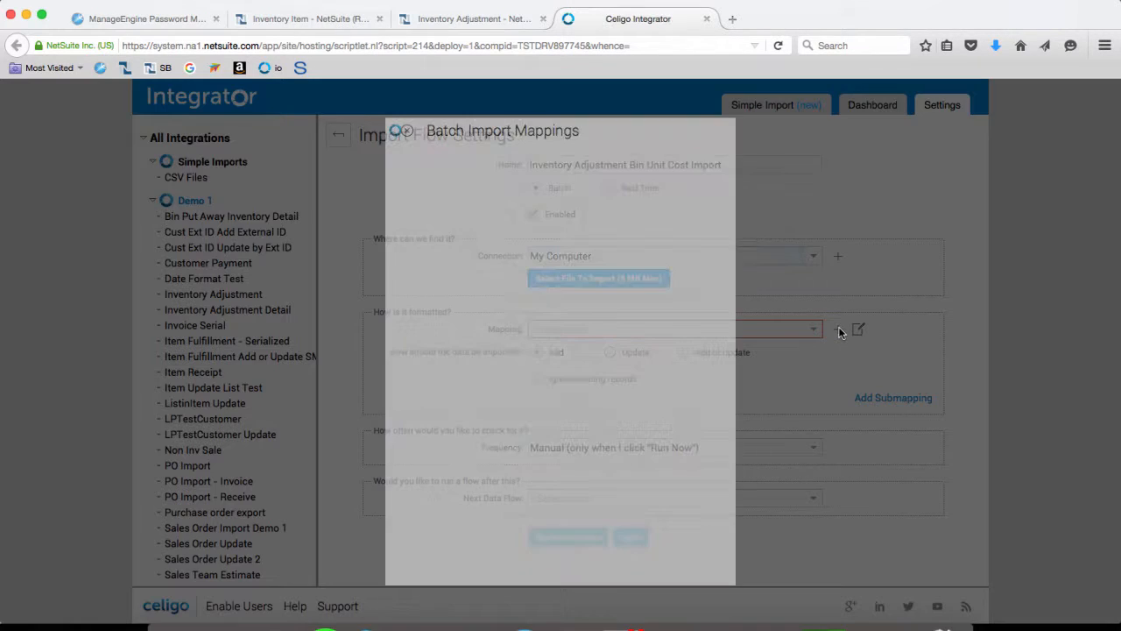
Step: Set the mapping to create Inventory Adjustment records from the invadjbinunitcost sample file
left_click(585, 197)
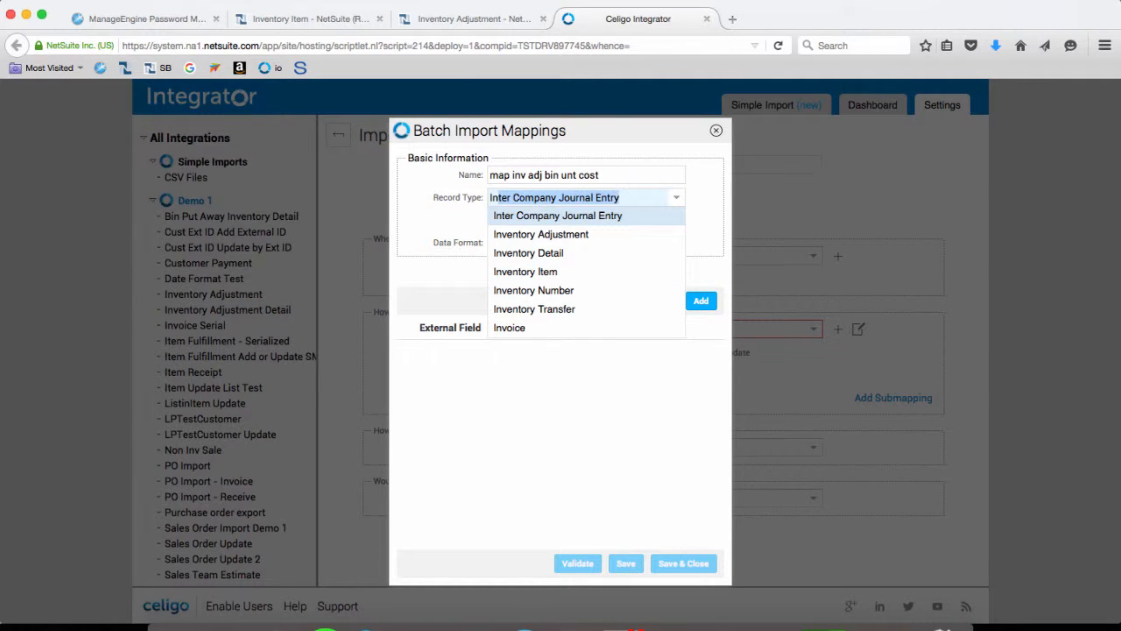
left_click(540, 234)
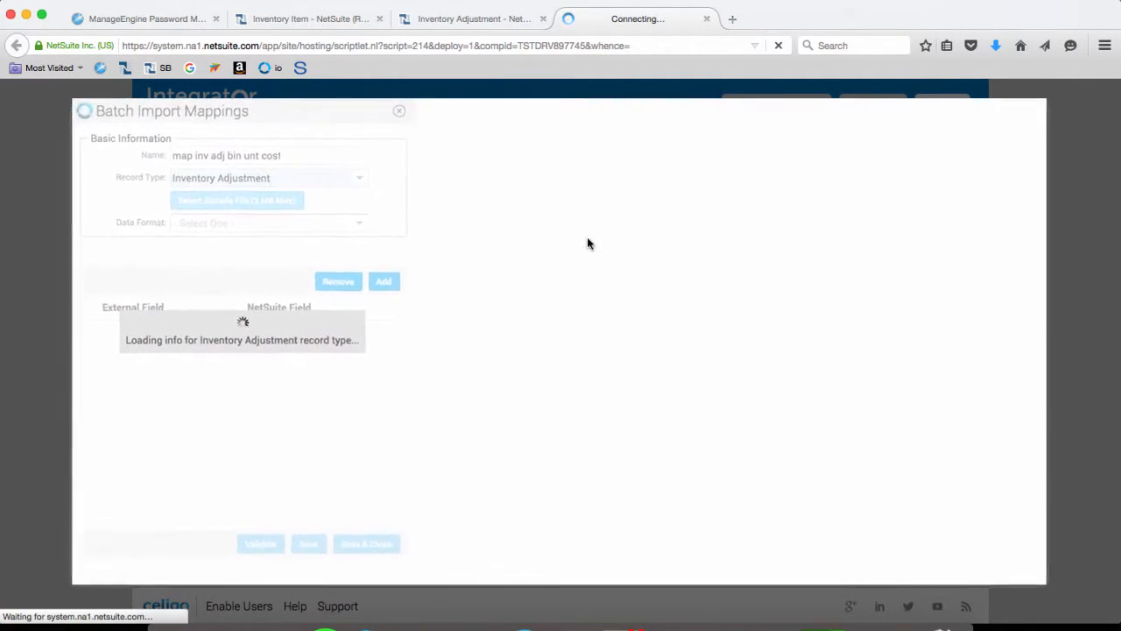
left_click(172, 196)
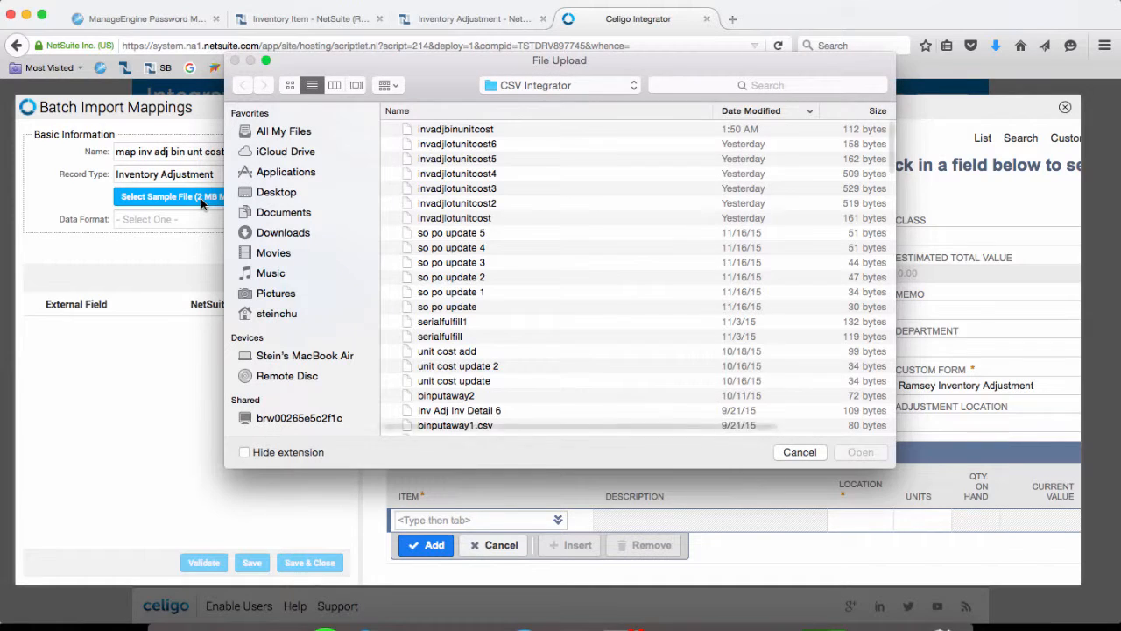
left_click(455, 130)
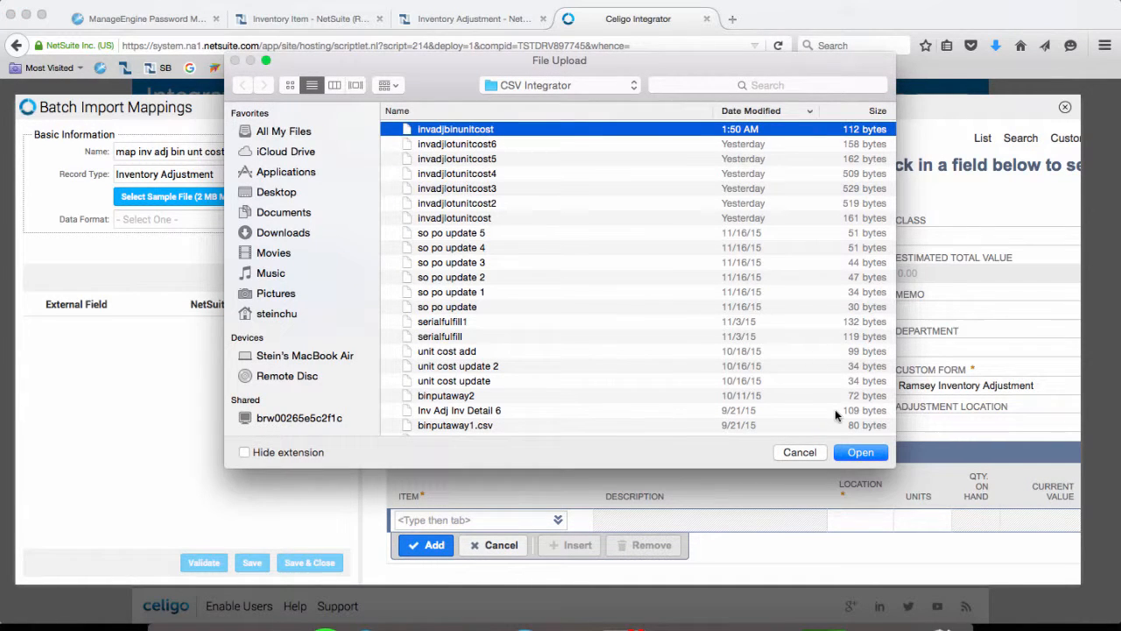
left_click(860, 452)
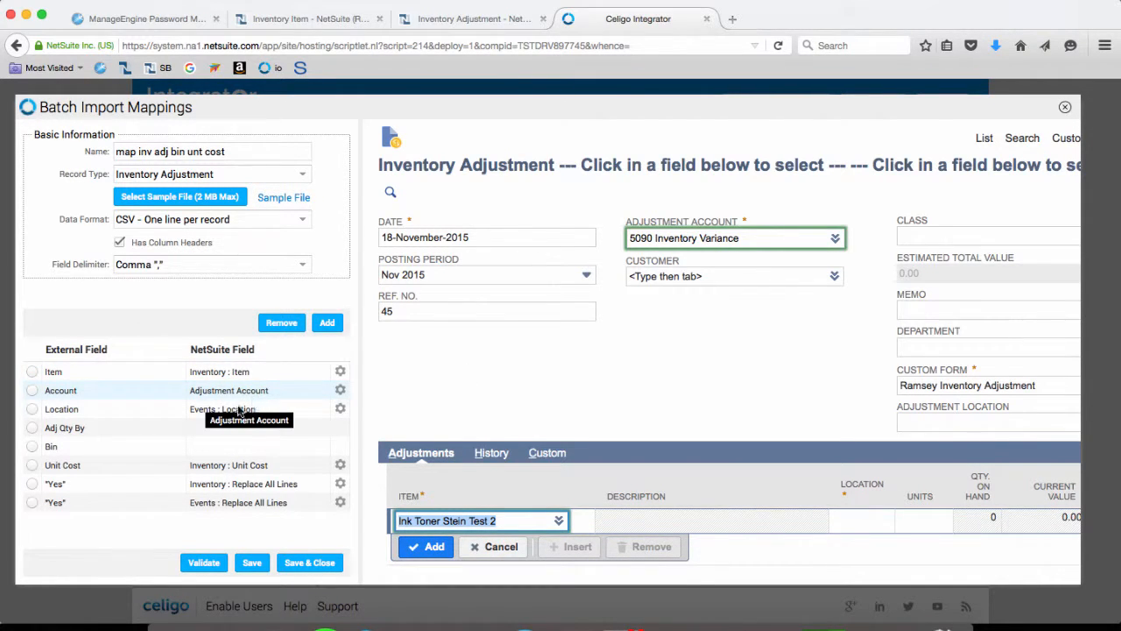
Step: Map Adj Qty By to adjust quantity and remove the Bin row
left_click(32, 409)
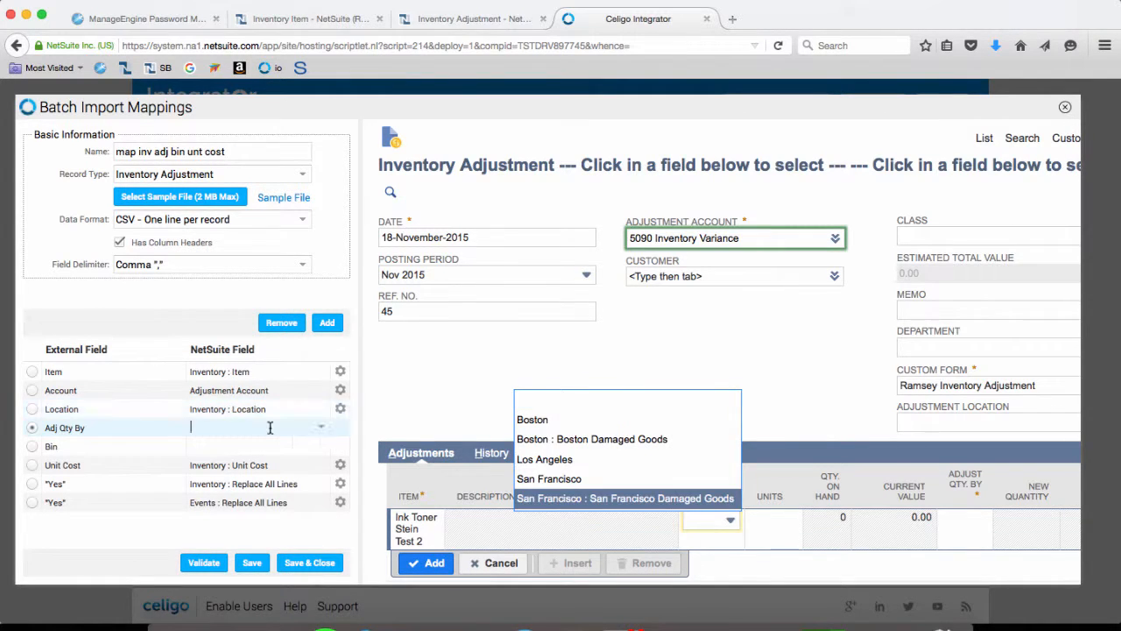
left_click(964, 519)
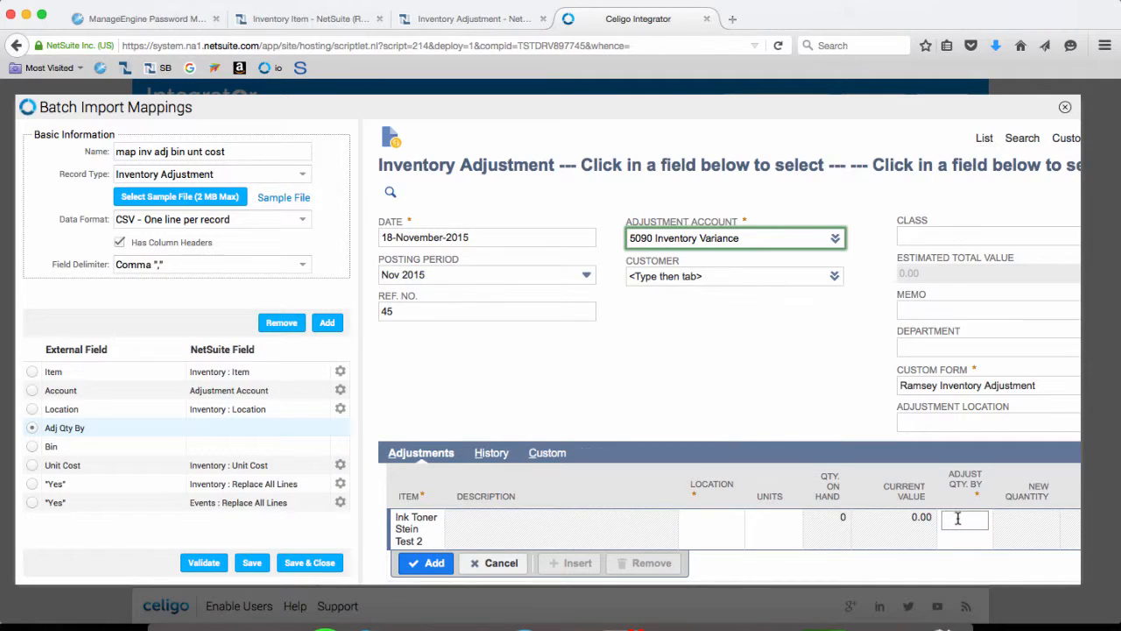
left_click(31, 447)
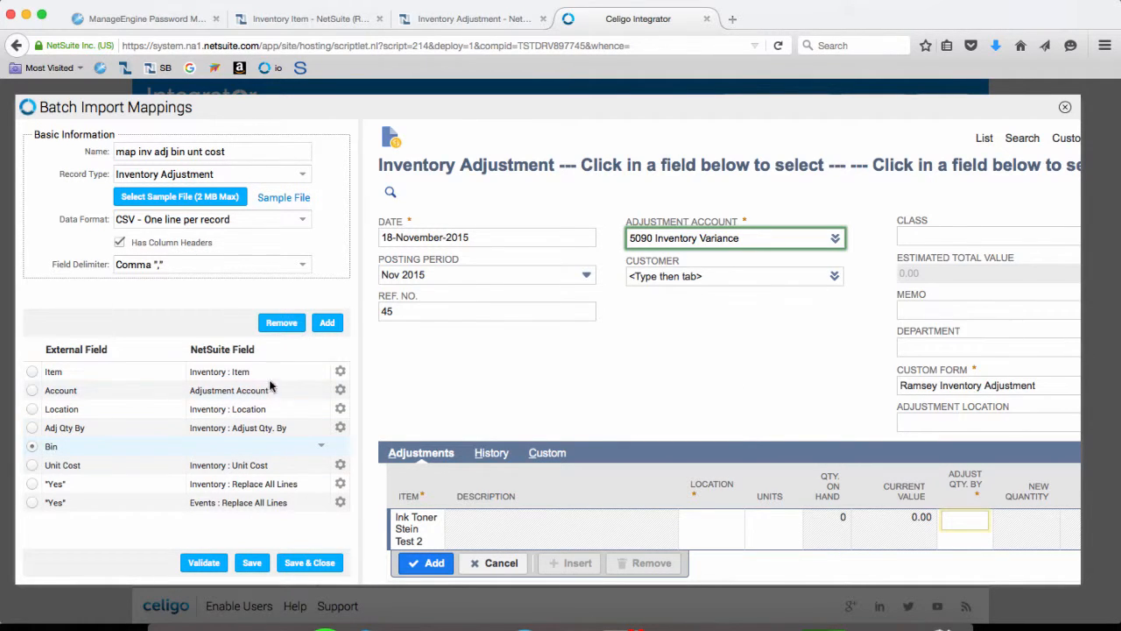
left_click(280, 322)
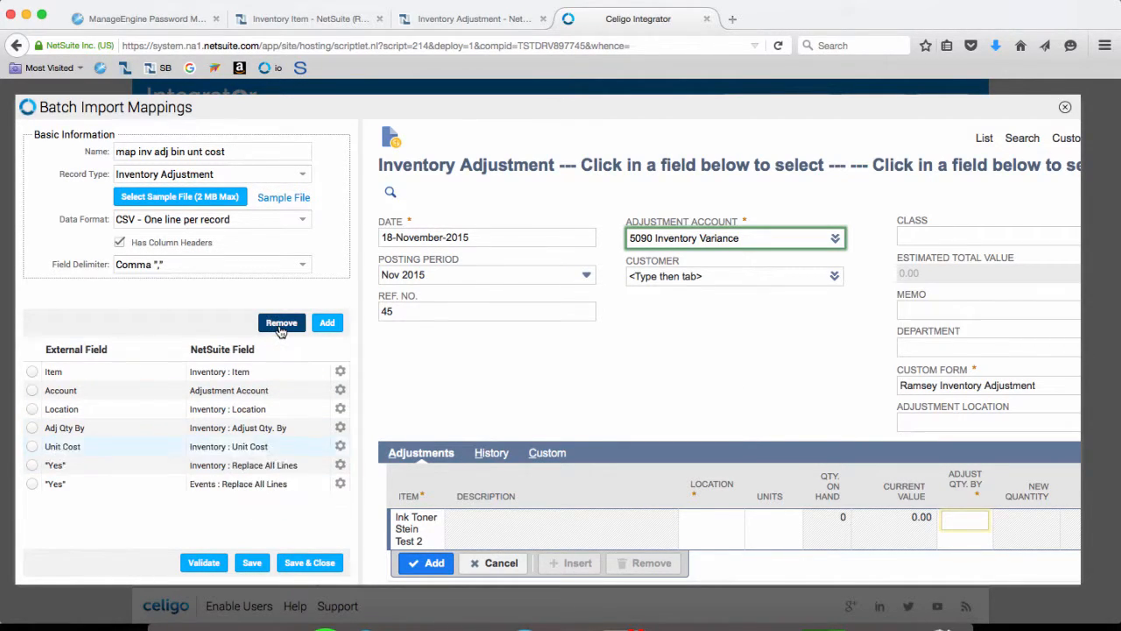
mouse_move(211, 456)
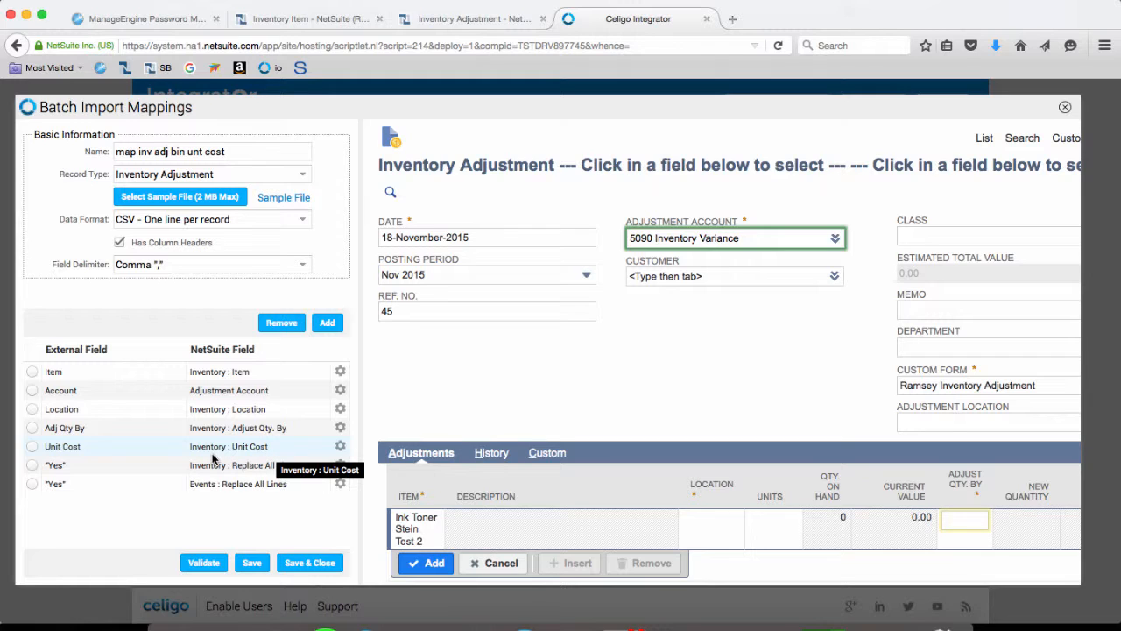
mouse_move(266, 457)
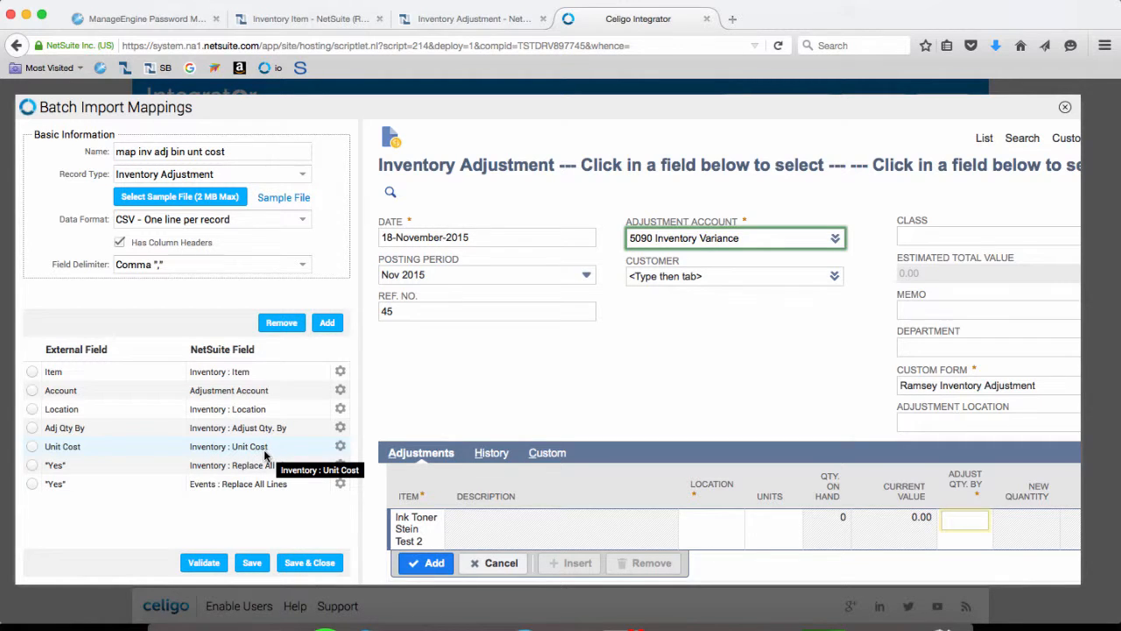
Step: Remove the Events replace-all-lines row, then save and close the mapping
left_click(32, 484)
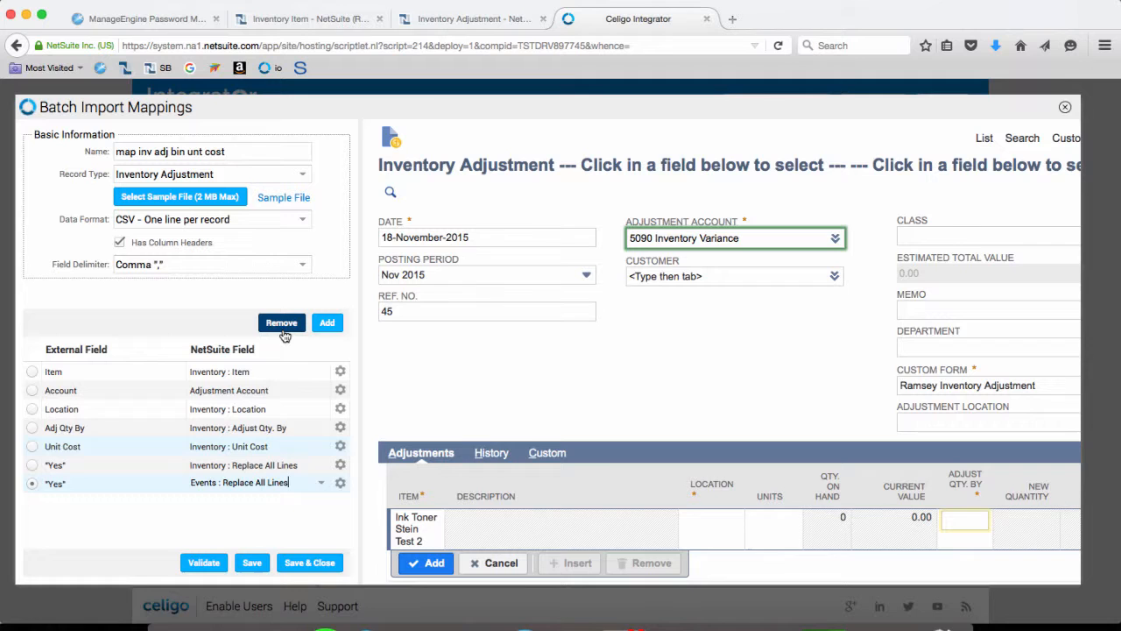
left_click(280, 323)
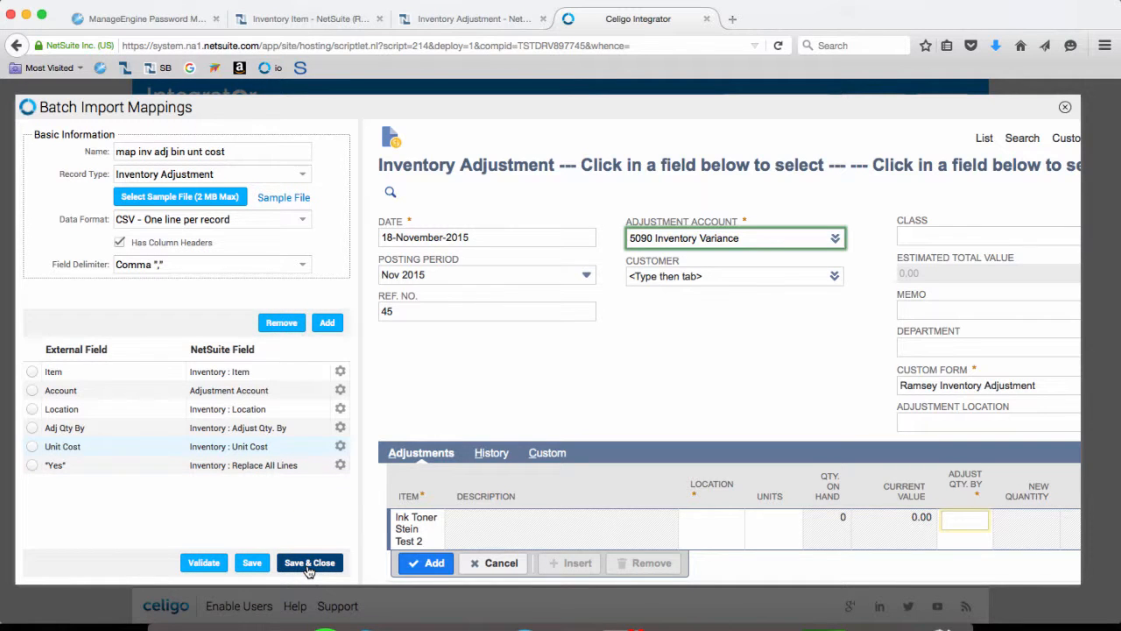
left_click(308, 563)
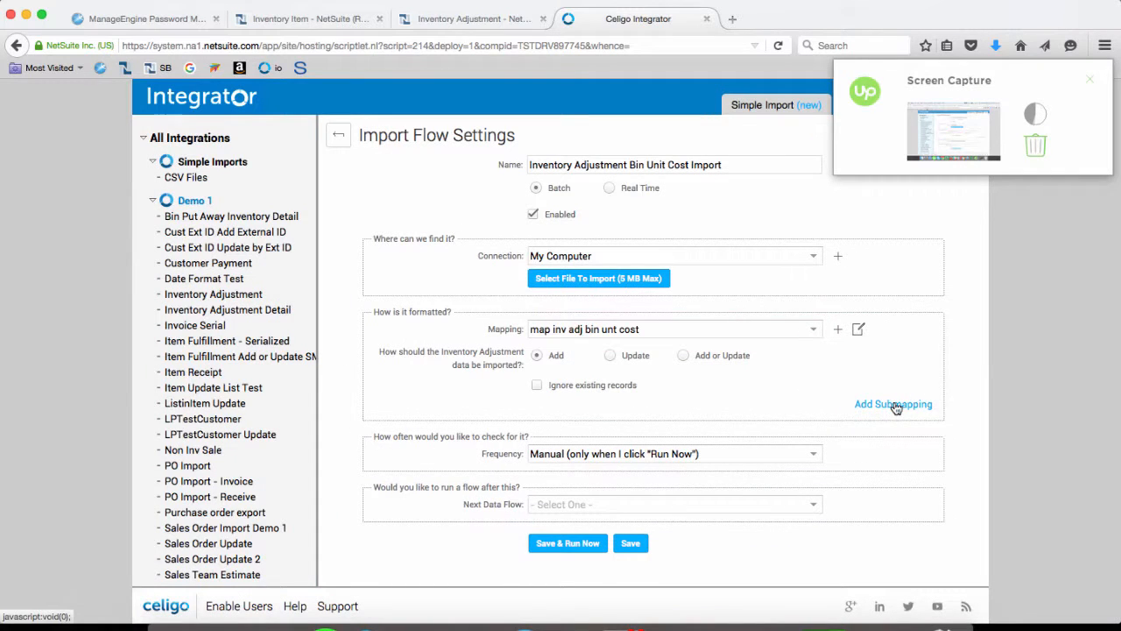
Step: Add a submapping for Inventory : Inventory Detail and start its nested mapping
left_click(893, 403)
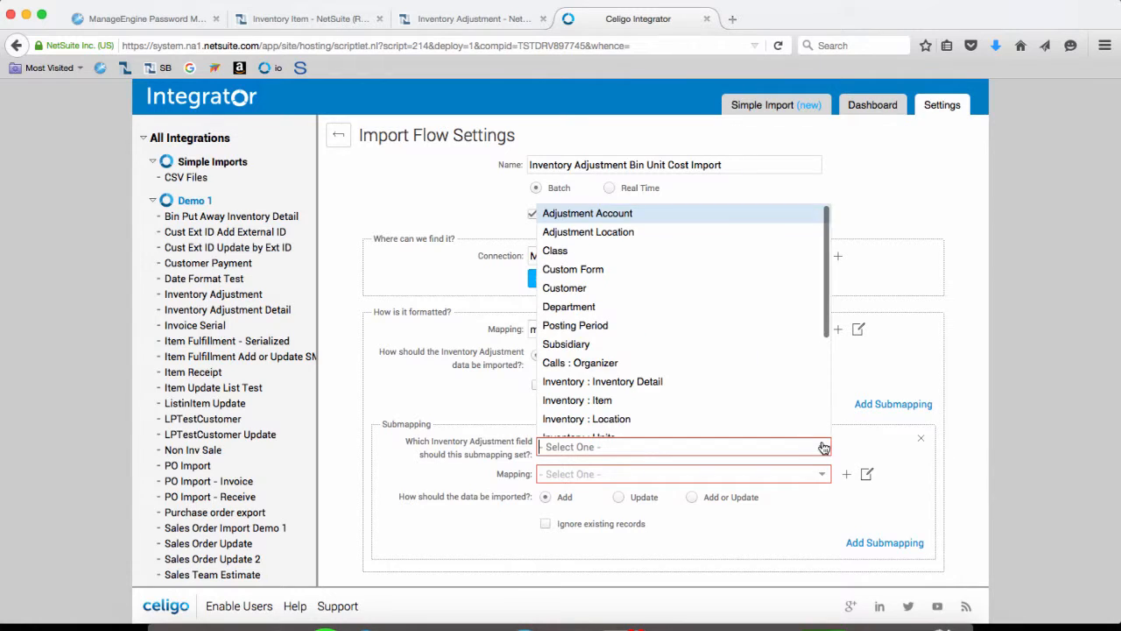
mouse_move(718, 386)
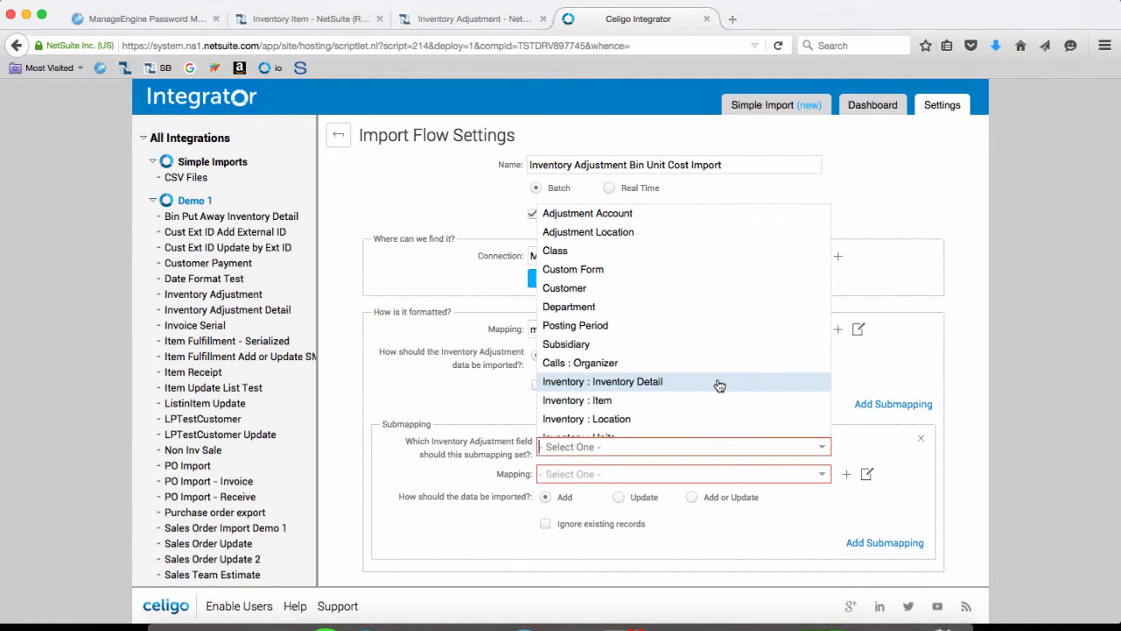
left_click(602, 382)
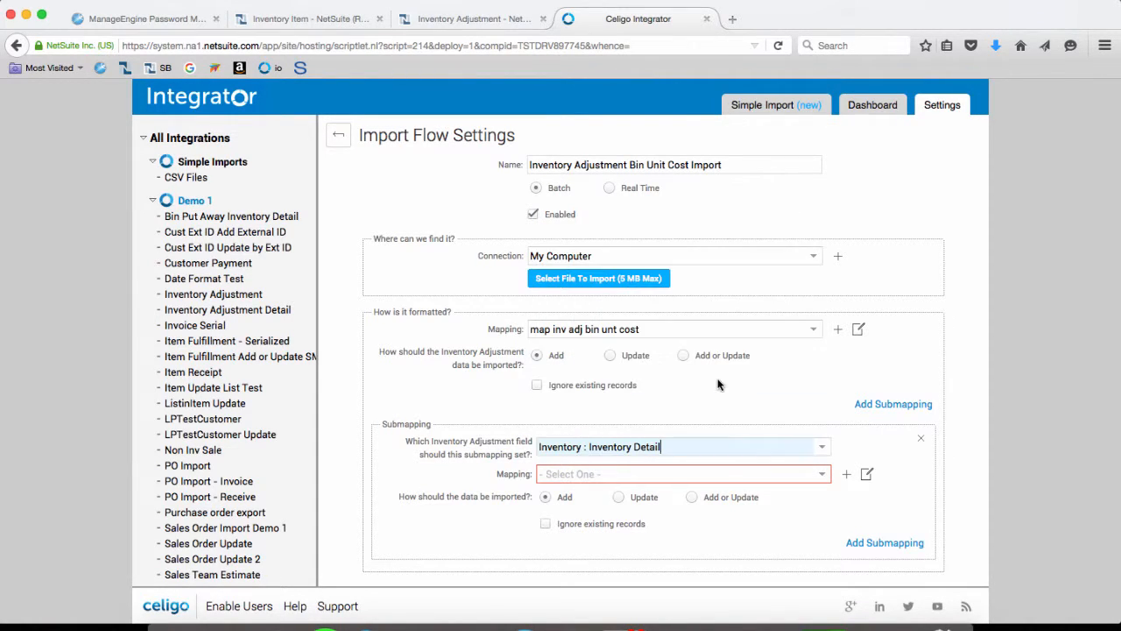
left_click(859, 329)
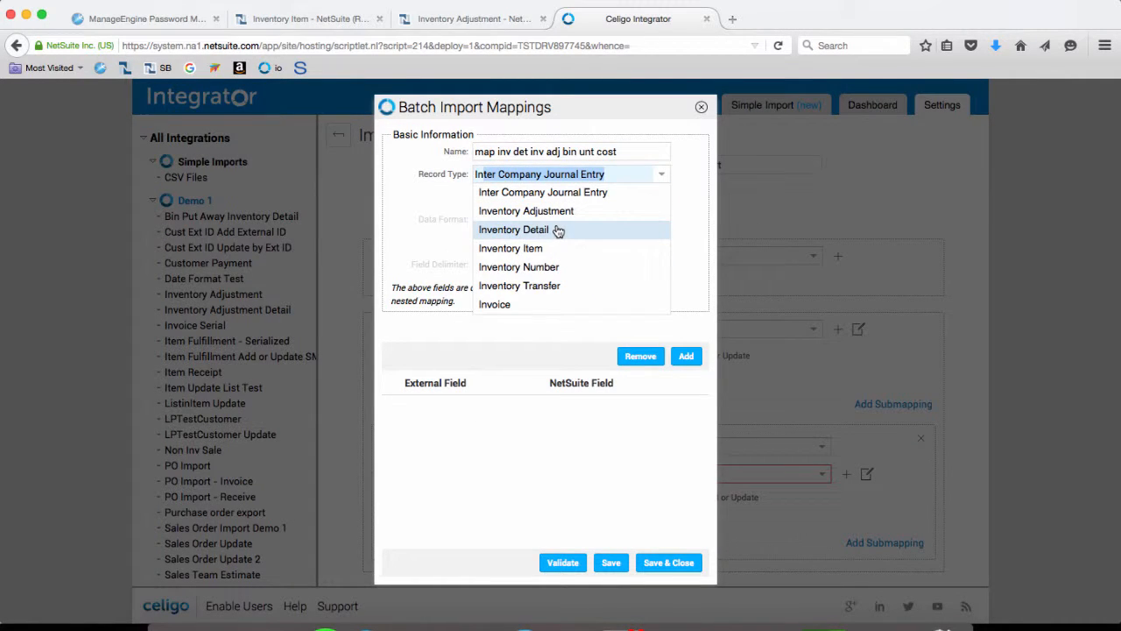
Step: Set record type Inventory Detail and remove the Item and Unit Cost rows
left_click(513, 229)
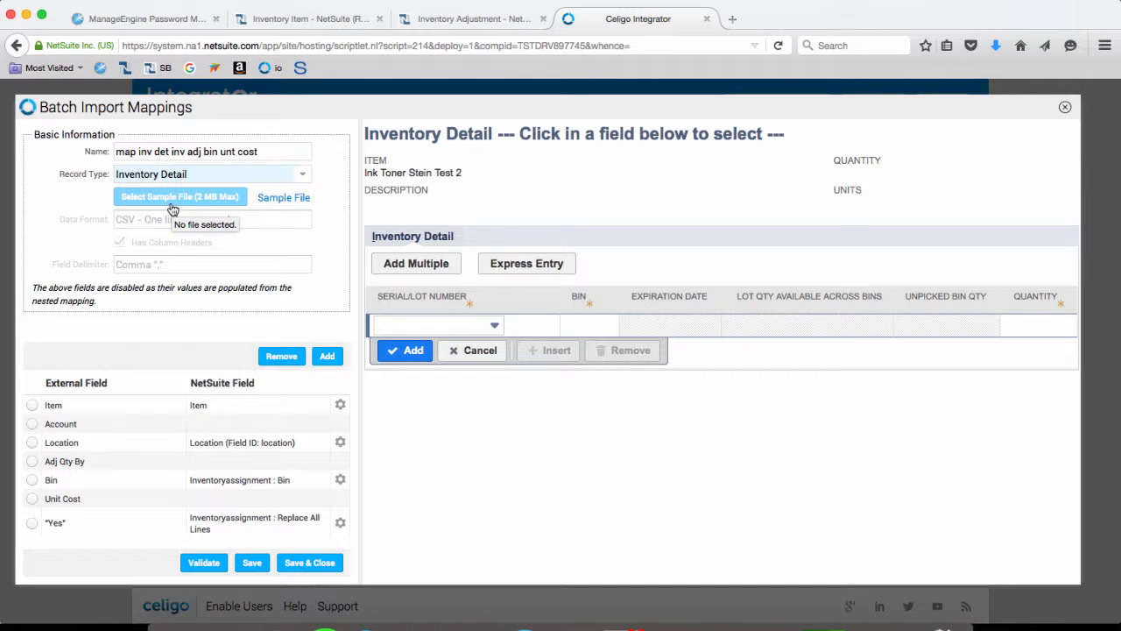
left_click(32, 405)
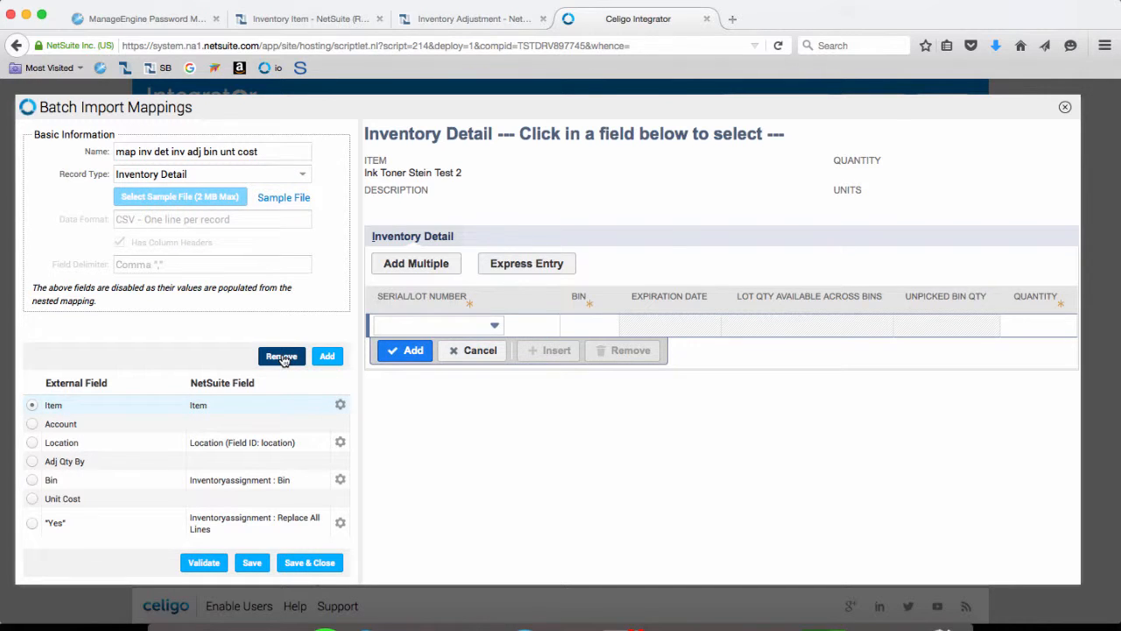
left_click(280, 355)
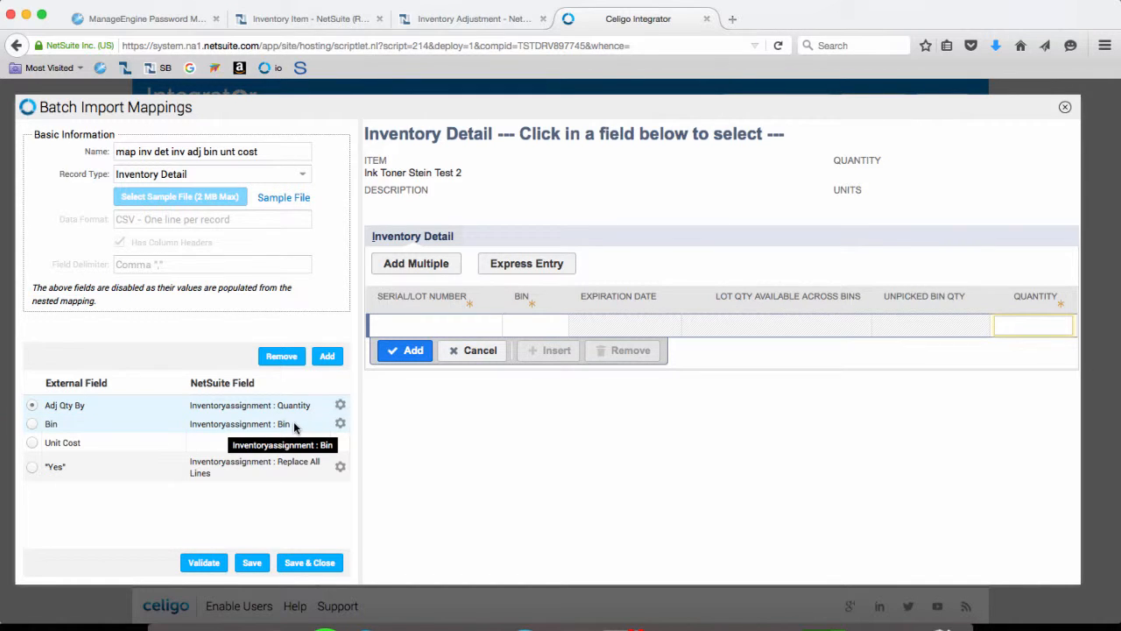
left_click(31, 442)
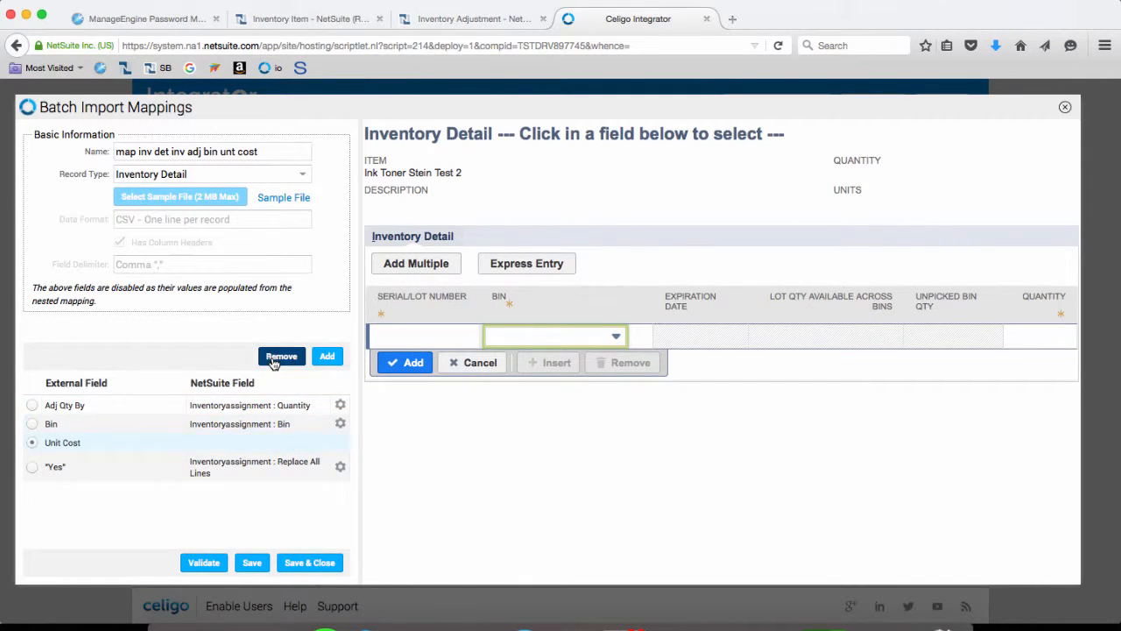
left_click(280, 355)
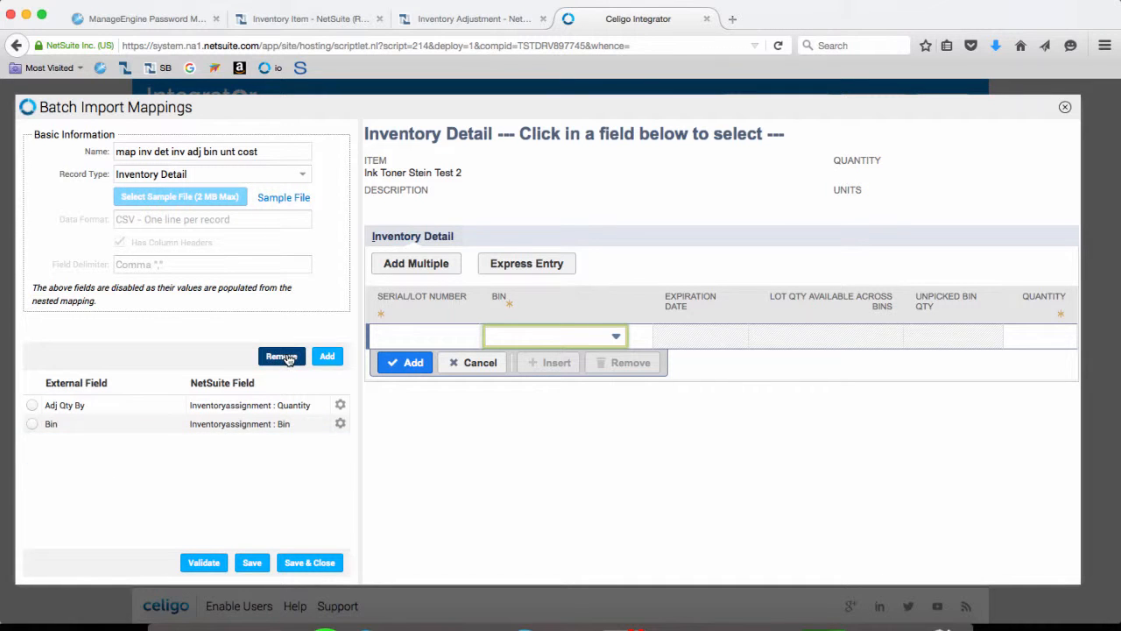
Step: Save and close the Inventory Detail mapping as the submapping's mapping
left_click(308, 562)
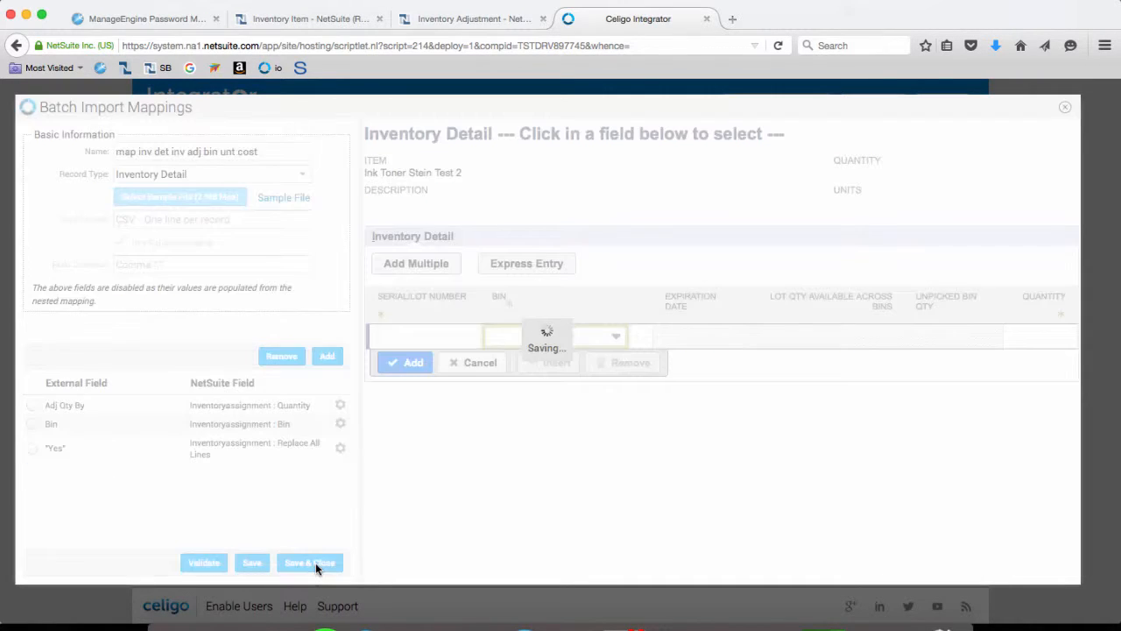
left_click(308, 563)
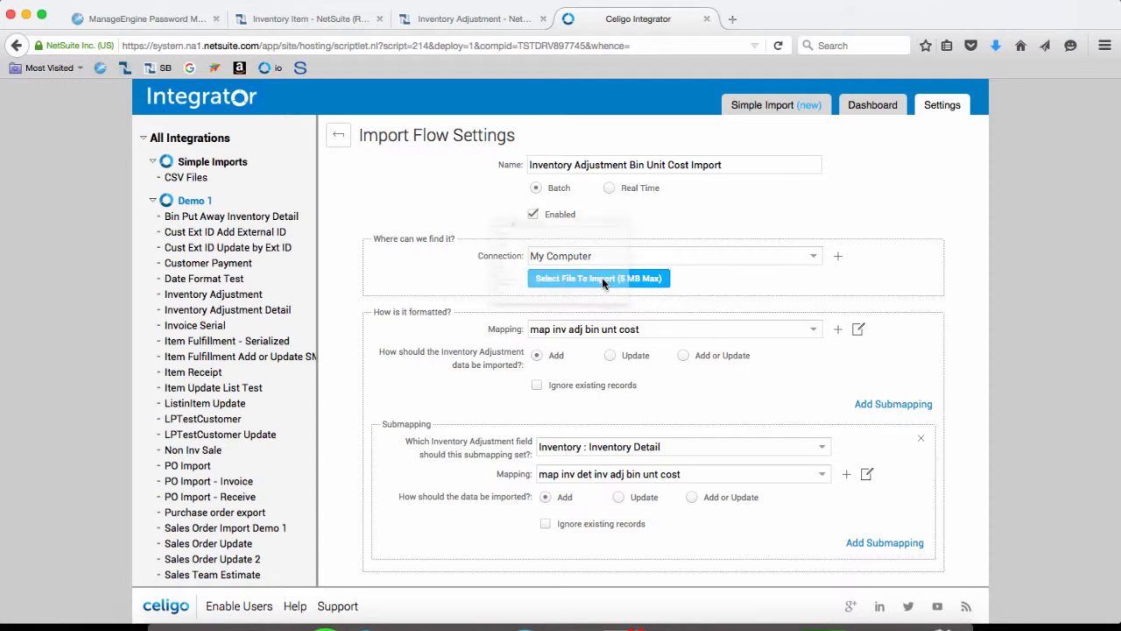
Step: Select the CSV file, save and run the flow, importing one record successfully
left_click(600, 277)
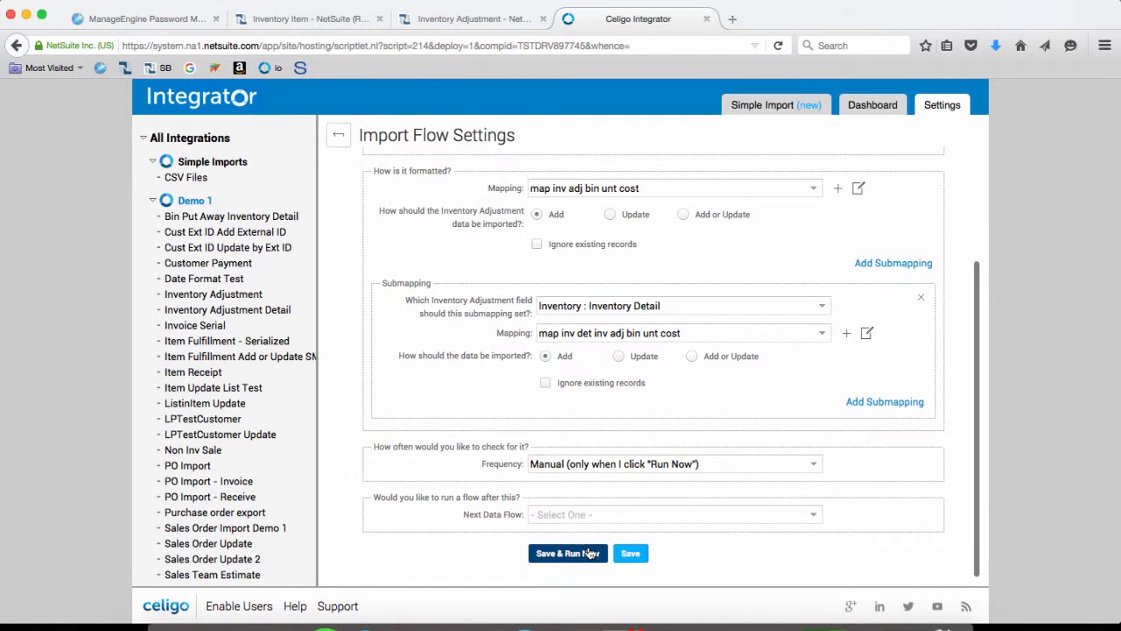
left_click(568, 554)
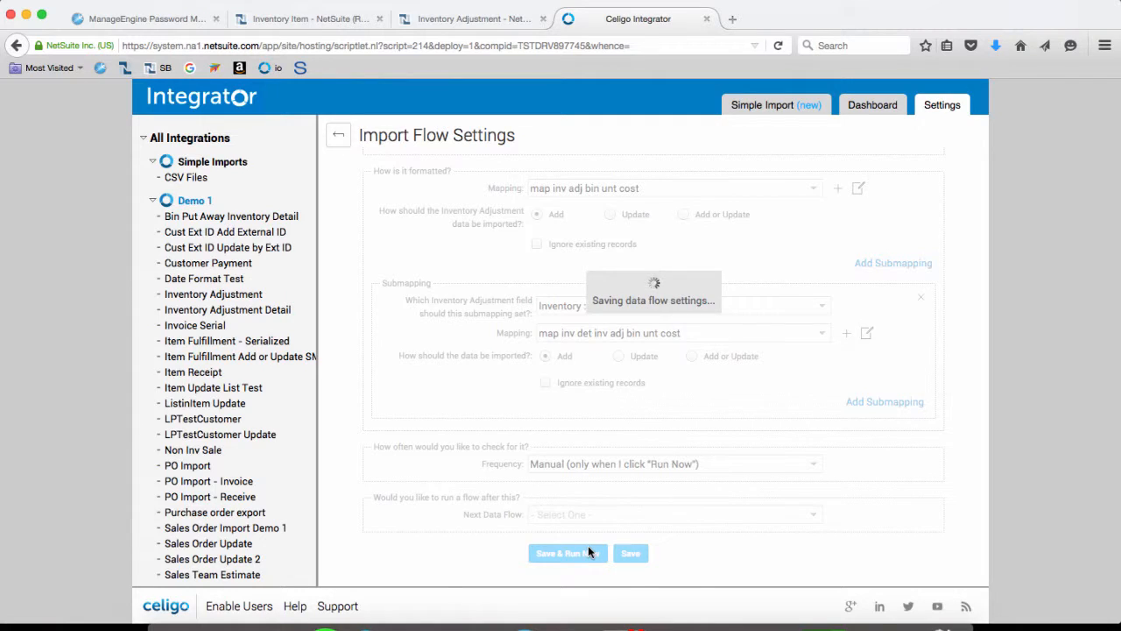
left_click(568, 554)
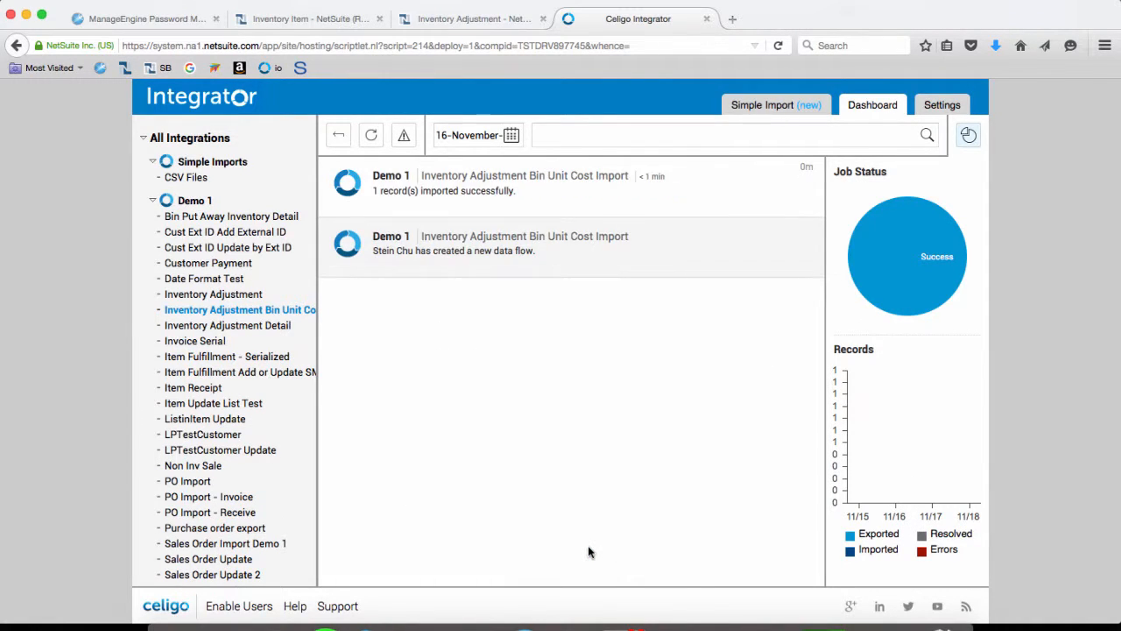
mouse_move(536, 426)
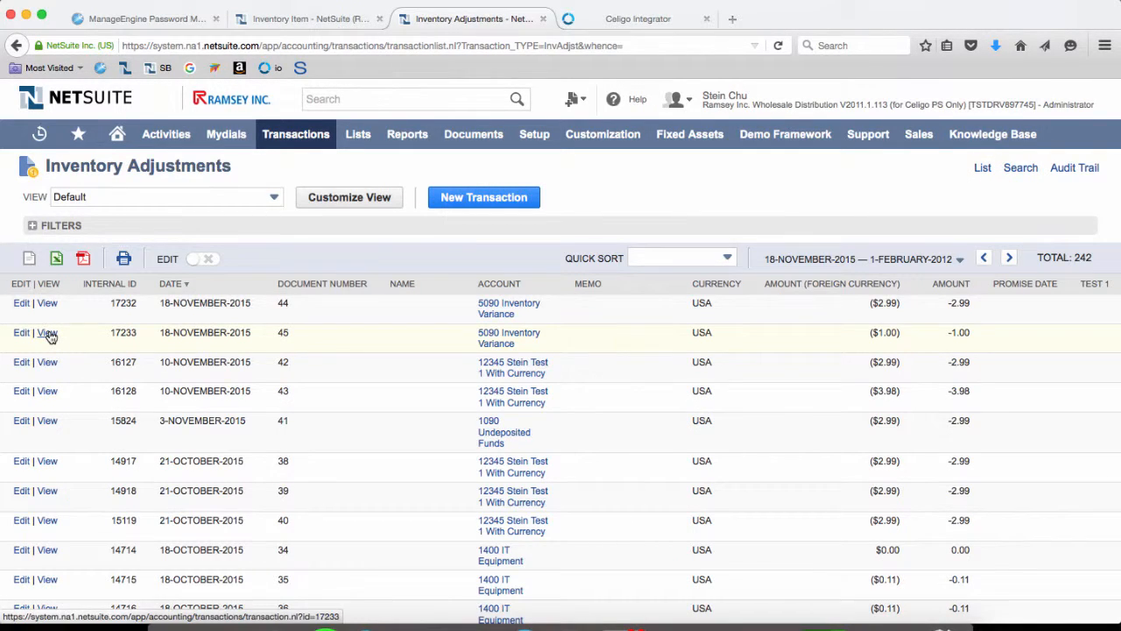
Step: View the new inventory adjustment, then check Unit Cost 1.00 in the CSV
left_click(47, 333)
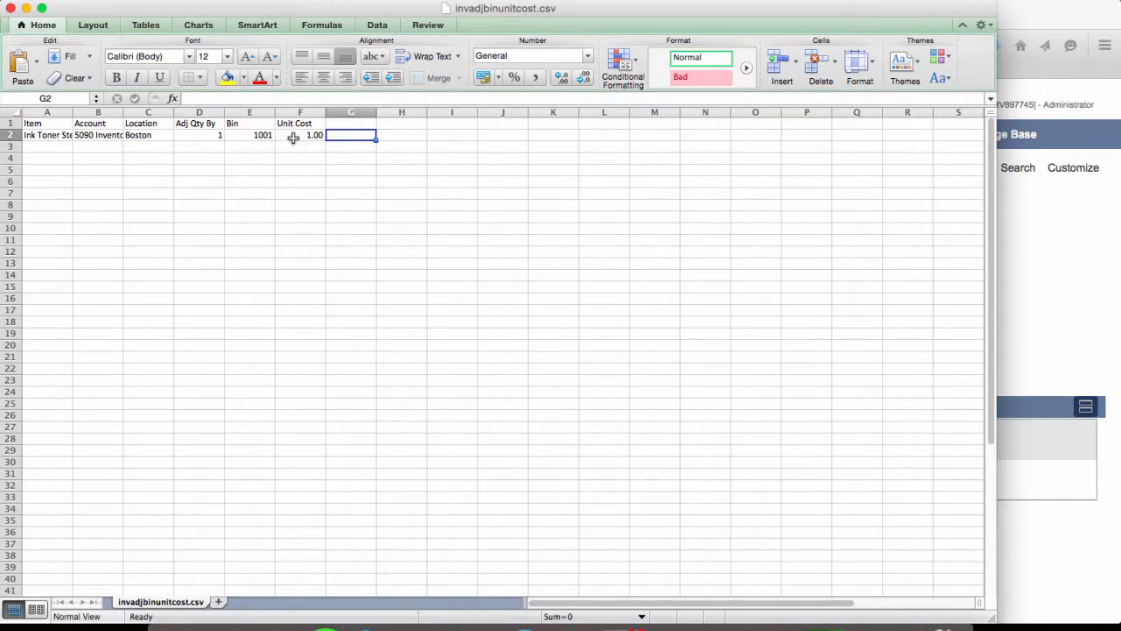
left_click(301, 135)
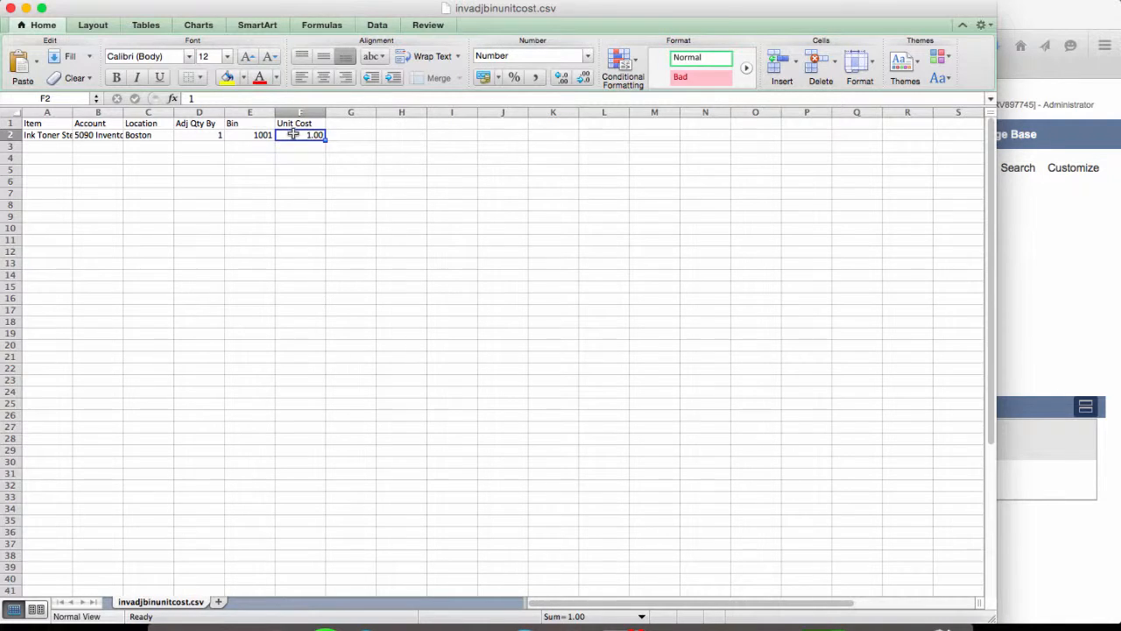